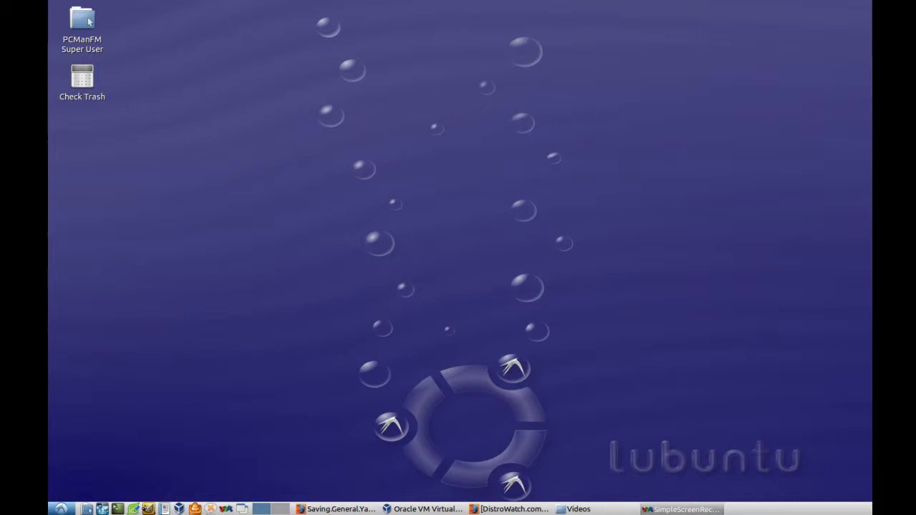
mouse_move(604, 510)
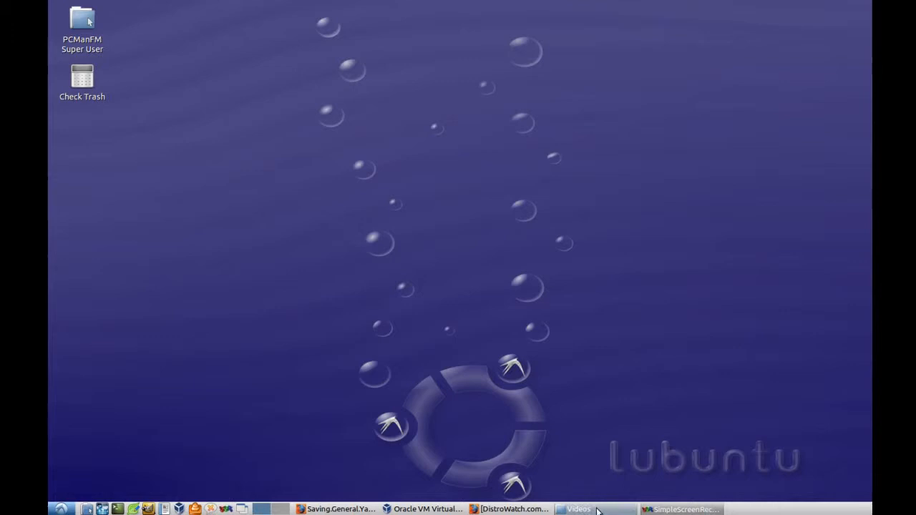
Restore the DistroWatch Firefox window showing the KNOPPIX distribution page
click(512, 508)
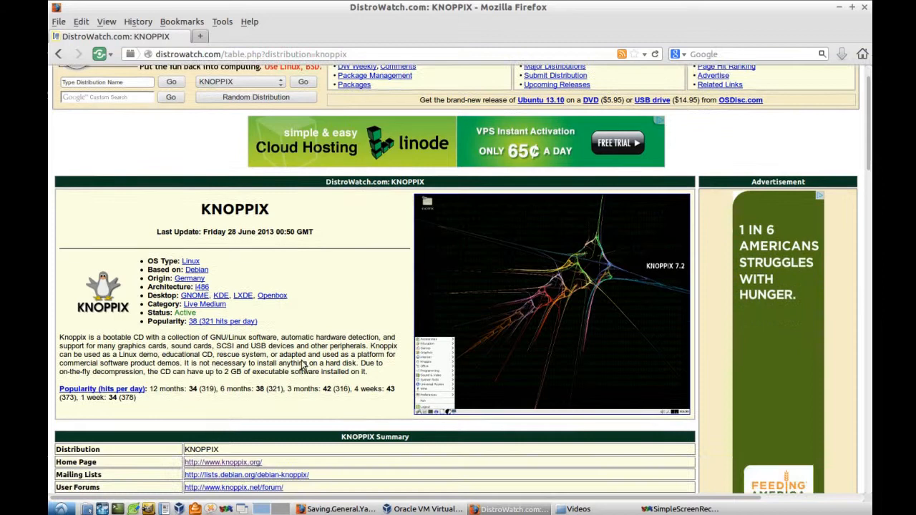
scroll(down, 3)
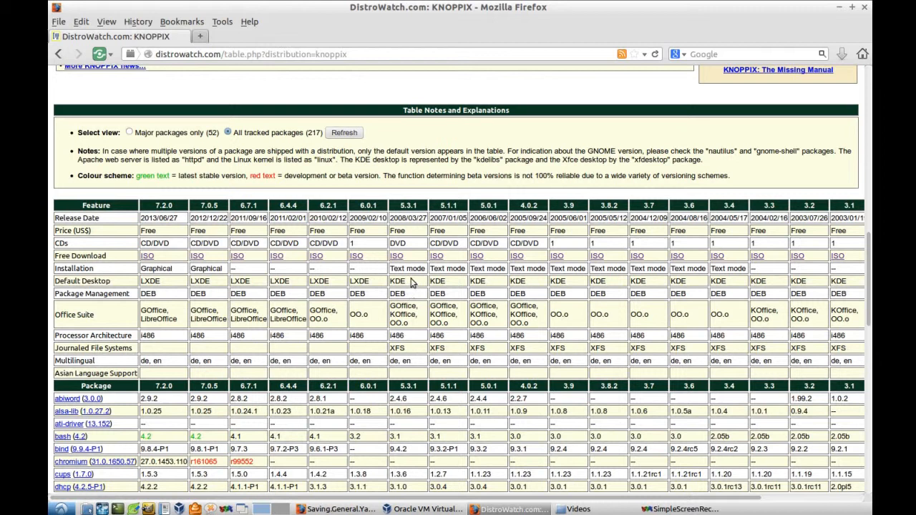
mouse_move(868, 284)
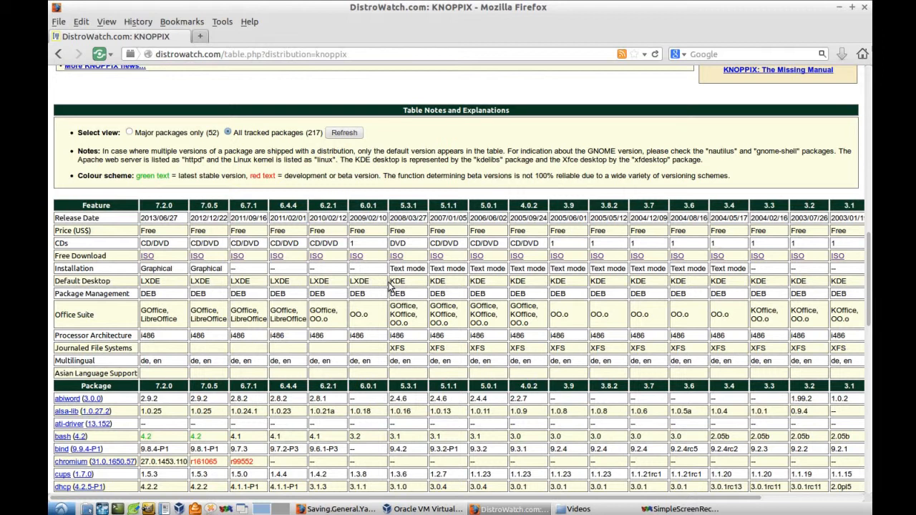
mouse_move(467, 289)
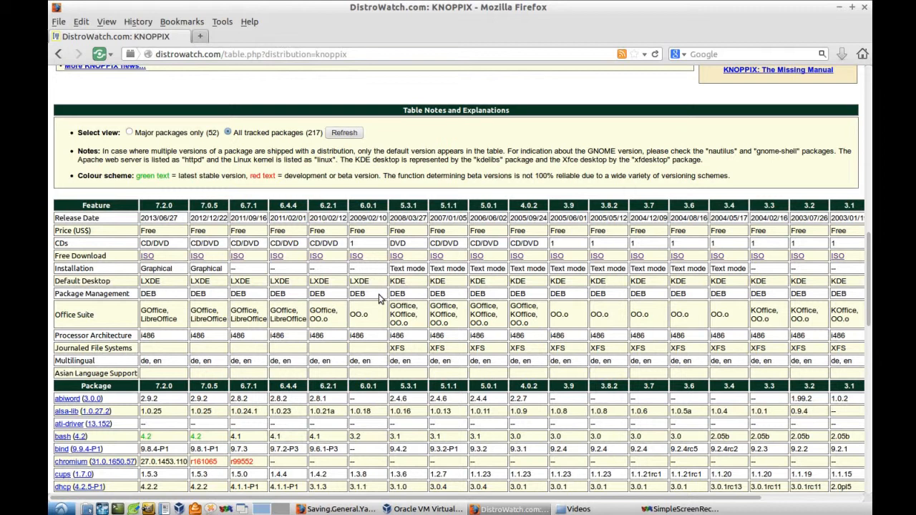
mouse_move(412, 283)
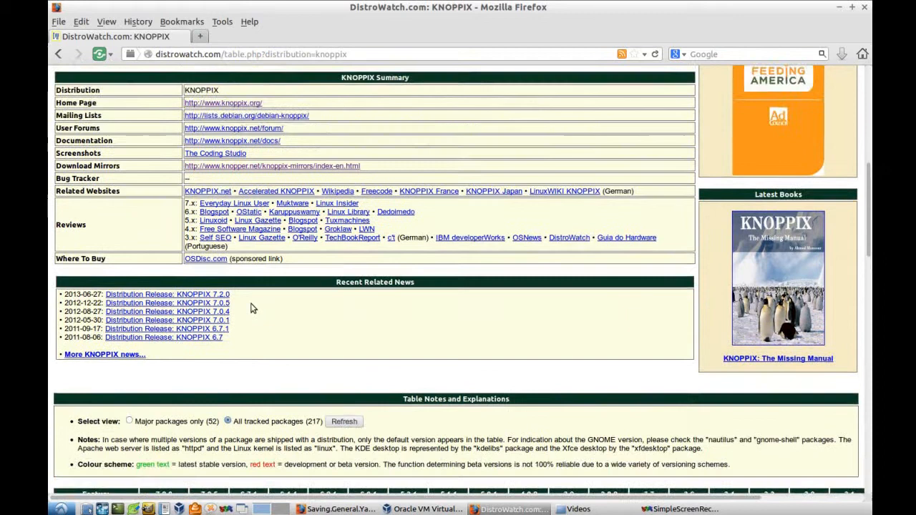
Open the official knoppix.org homepage and scroll down to its download and T-shirt links
click(224, 103)
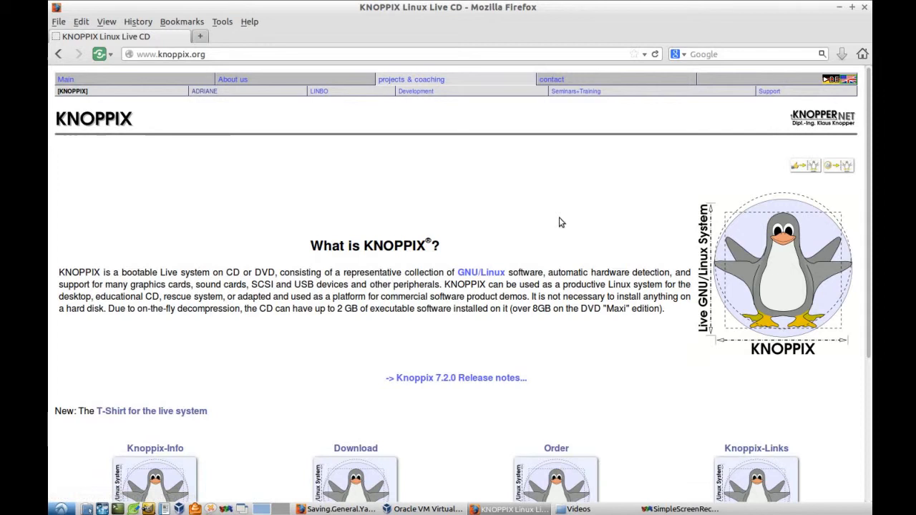
scroll(down, 3)
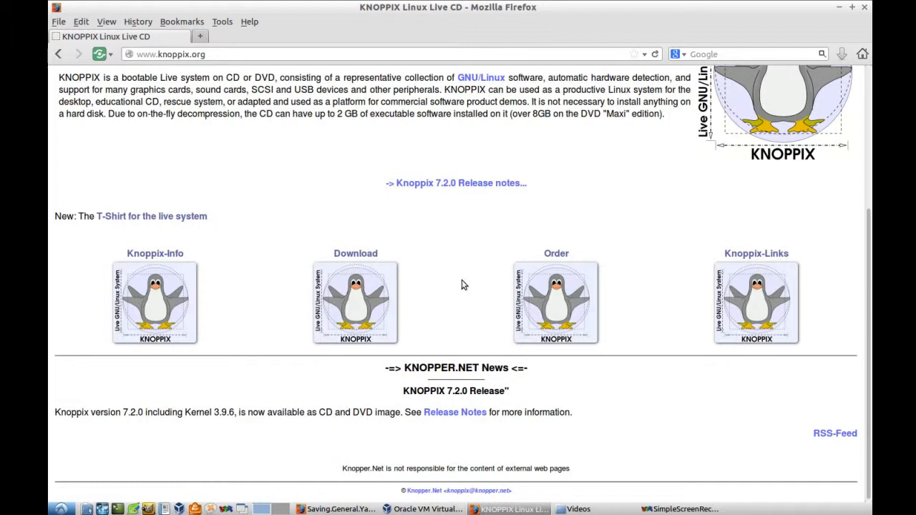
mouse_move(585, 292)
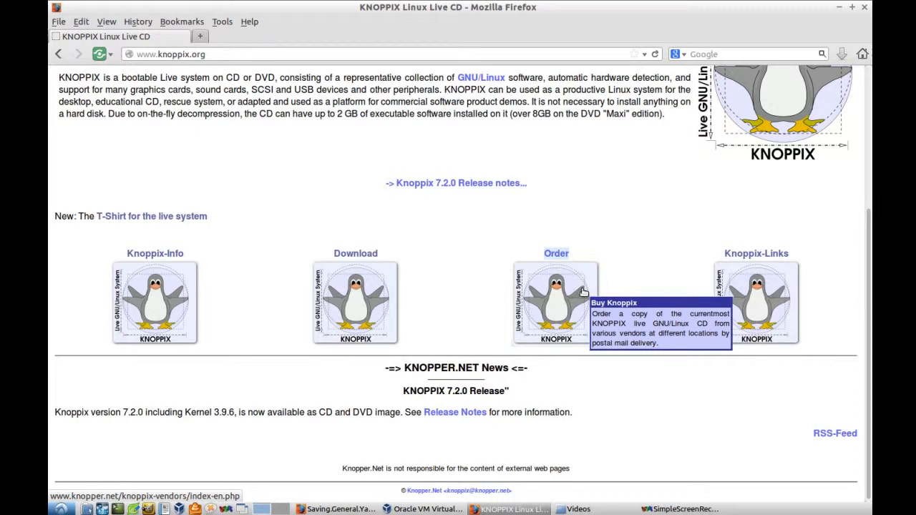
mouse_move(765, 309)
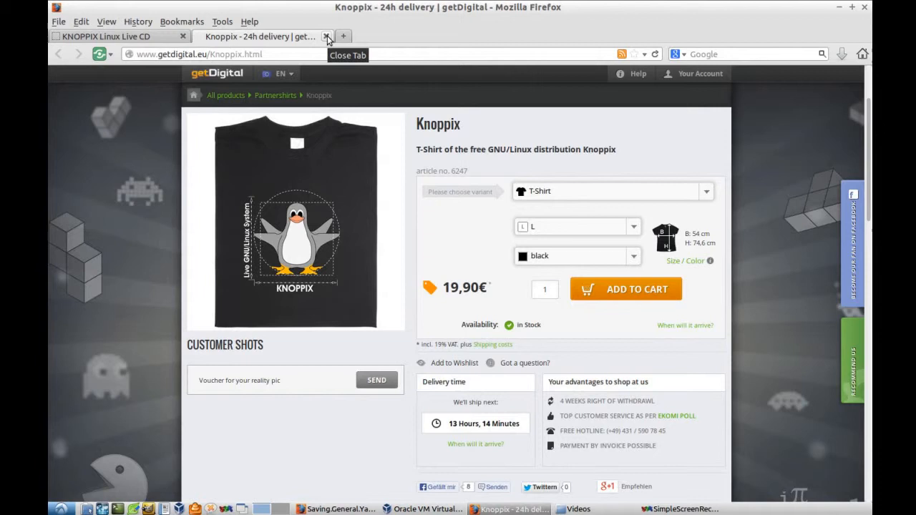
Close the getDigital T-shirt shop tab, returning to the KNOPPIX homepage
click(326, 36)
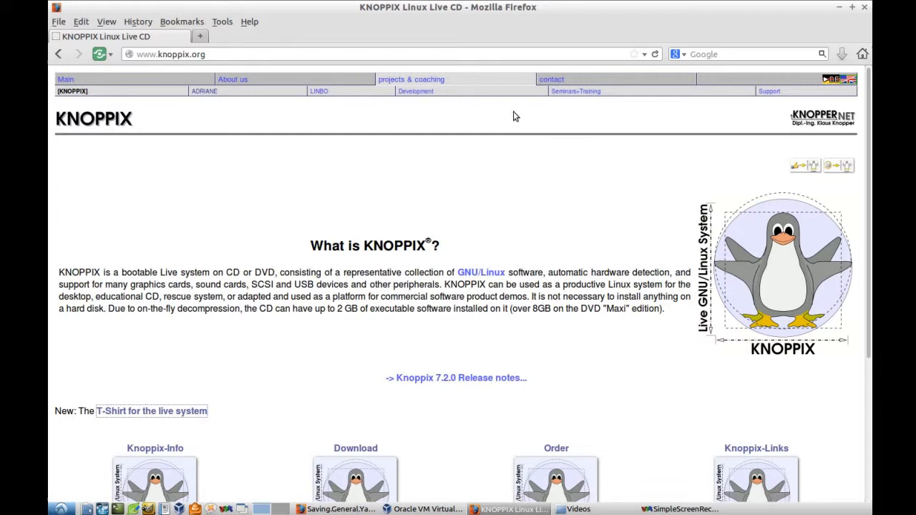
mouse_move(321, 91)
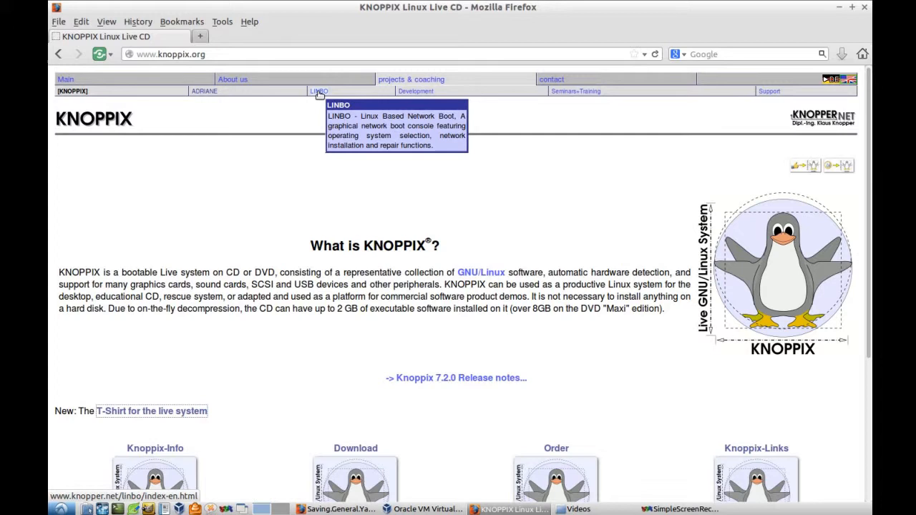
mouse_move(232, 79)
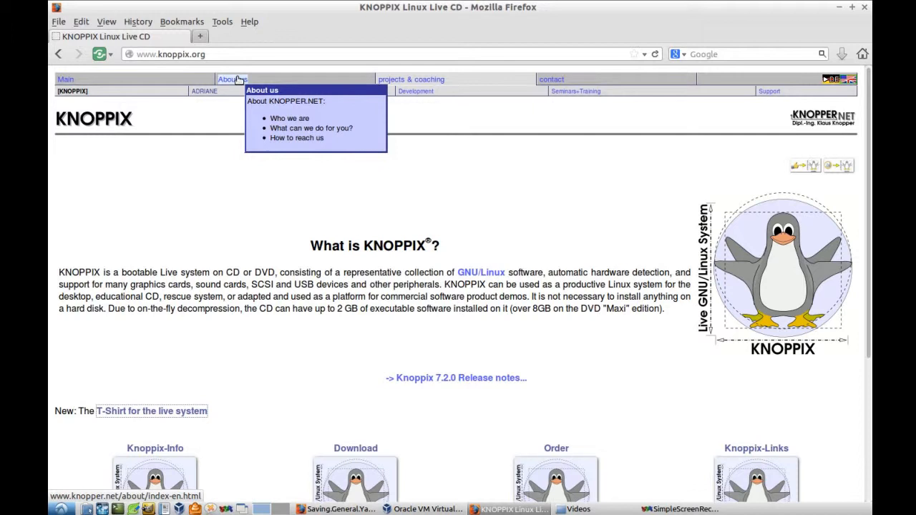
mouse_move(200, 157)
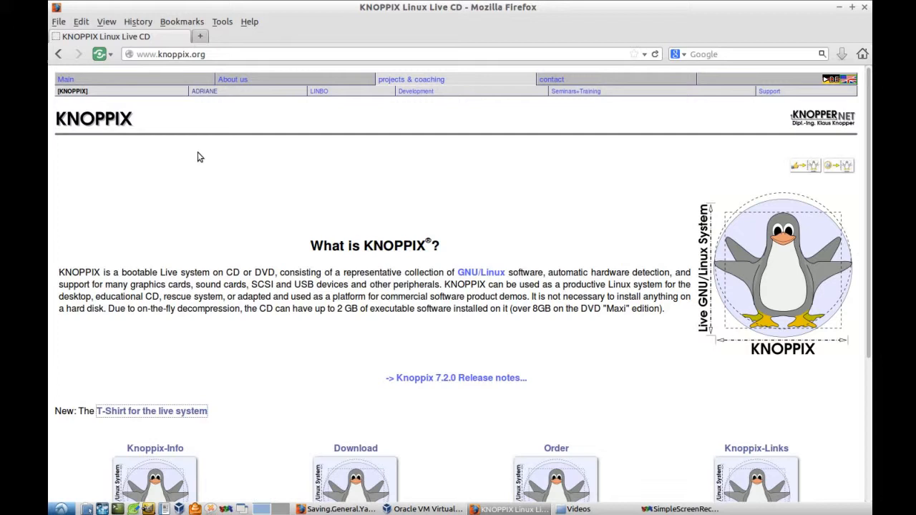
mouse_move(203, 92)
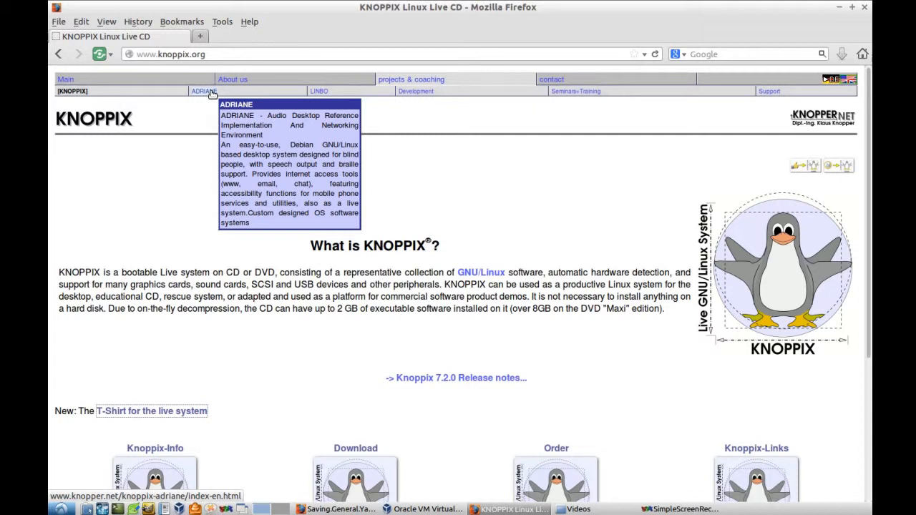
Open the ADRIANE audio desktop page and scroll through its getting-started and press sections
click(207, 92)
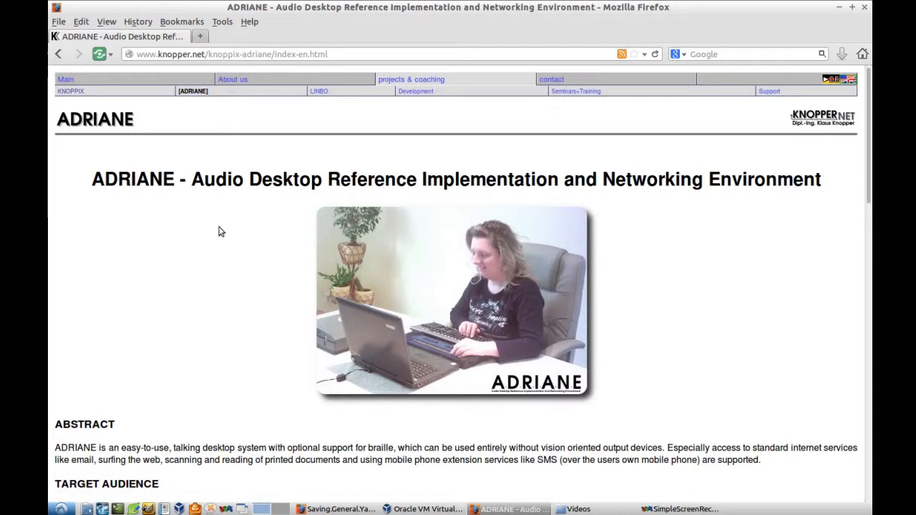
scroll(down, 3)
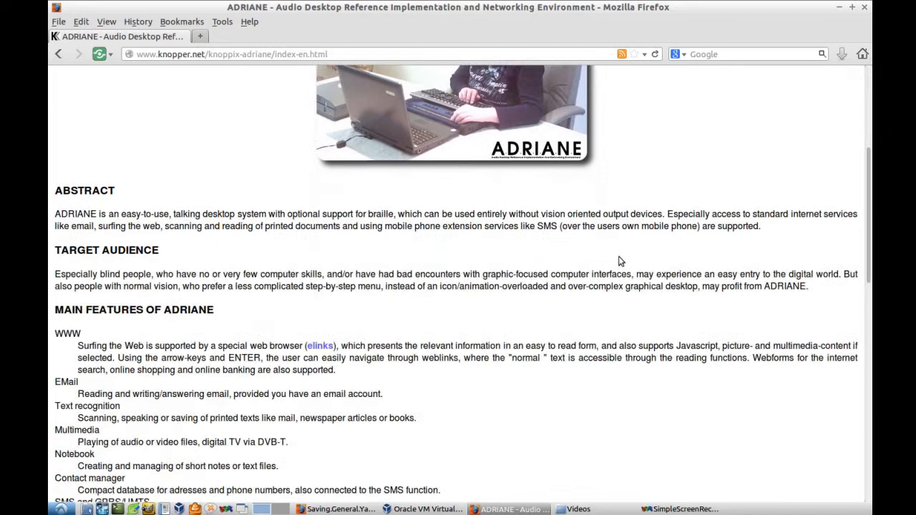
scroll(down, 3)
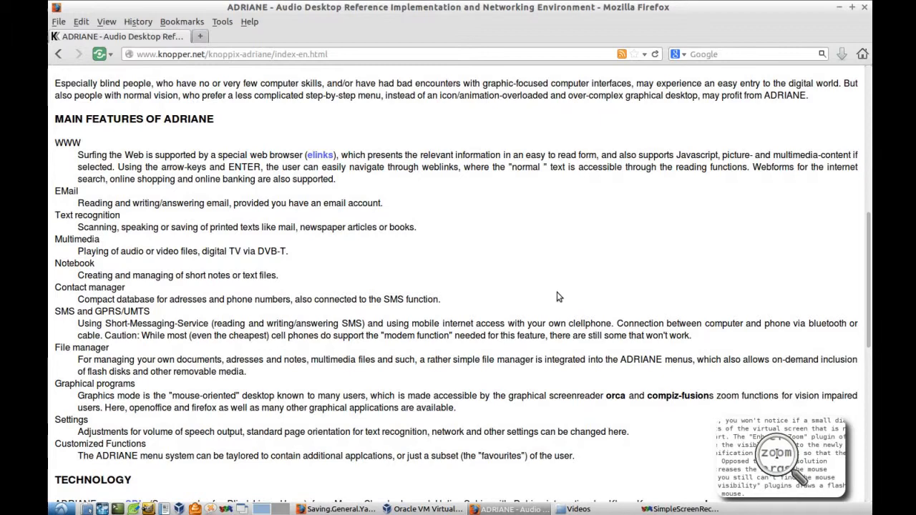
scroll(down, 3)
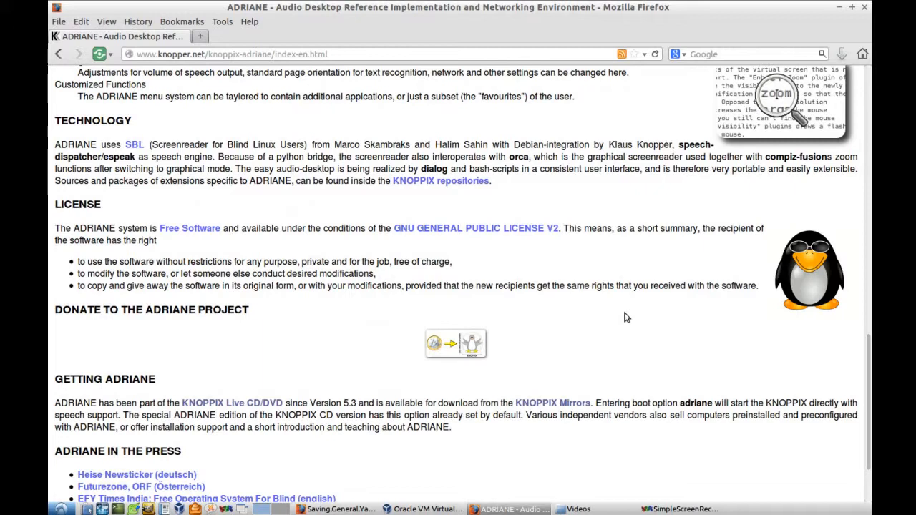
scroll(down, 3)
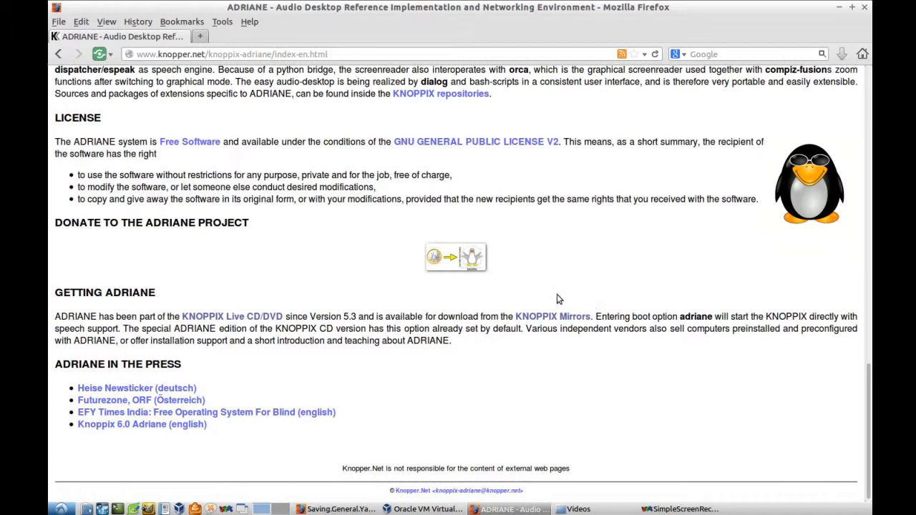
mouse_move(550, 279)
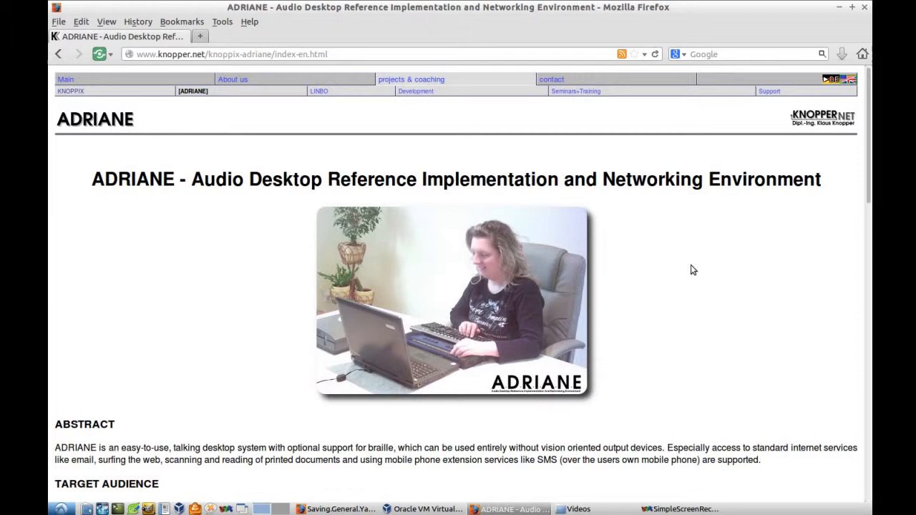
mouse_move(262, 99)
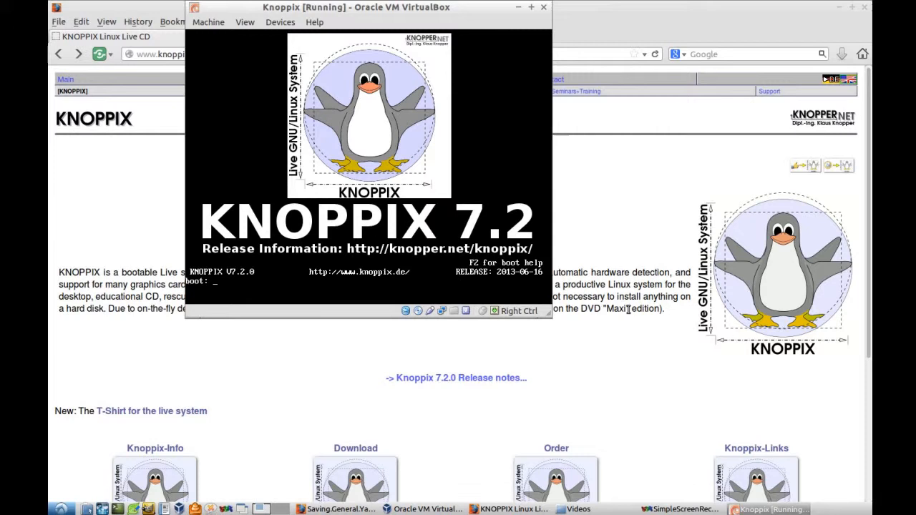
mouse_move(384, 146)
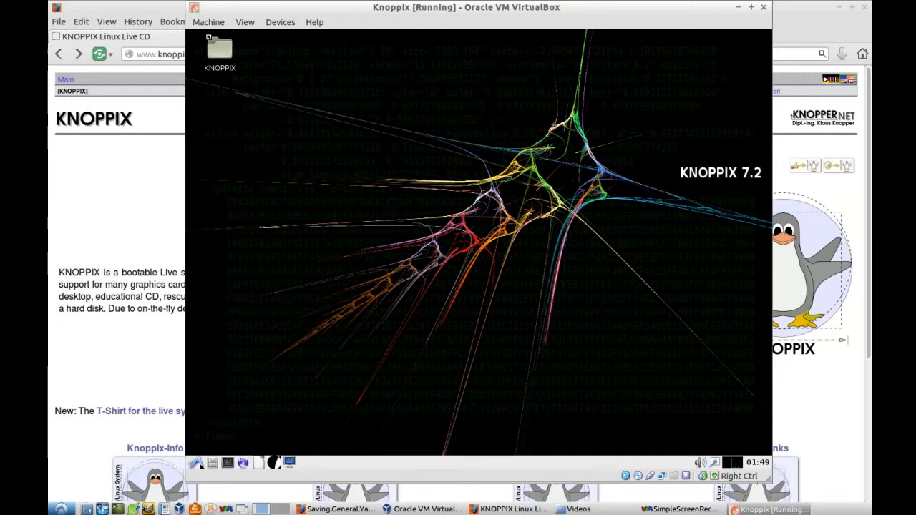
mouse_move(395, 175)
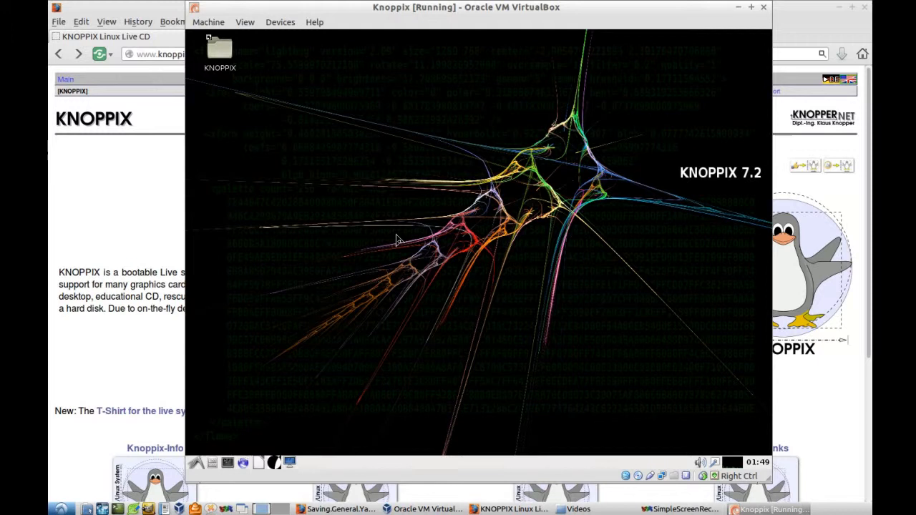
mouse_move(285, 385)
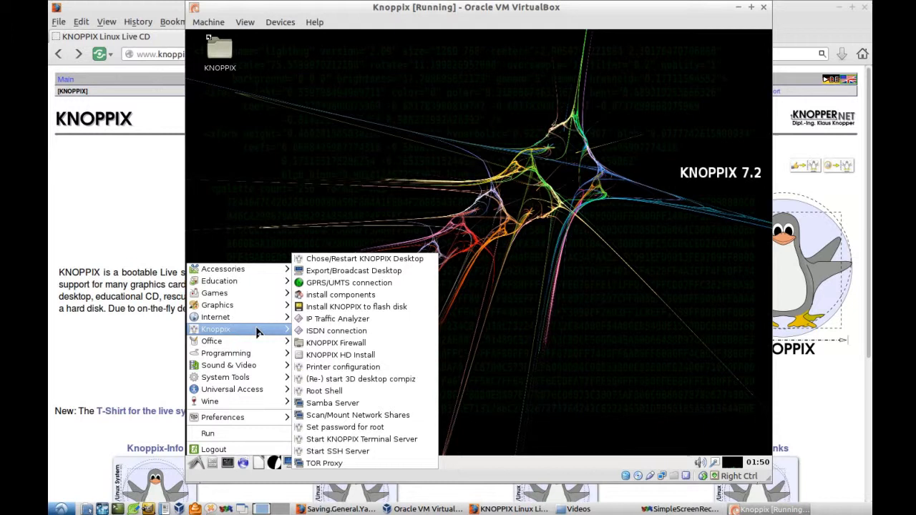
mouse_move(355, 271)
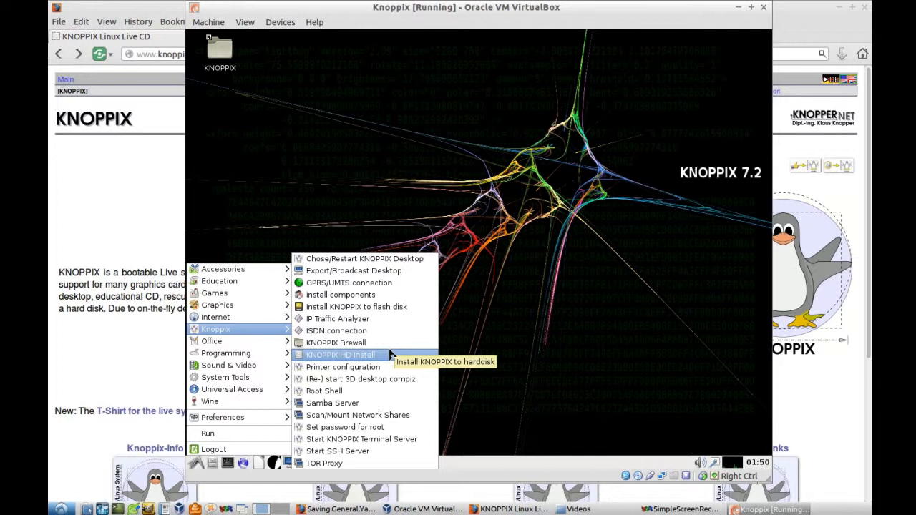
mouse_move(479, 337)
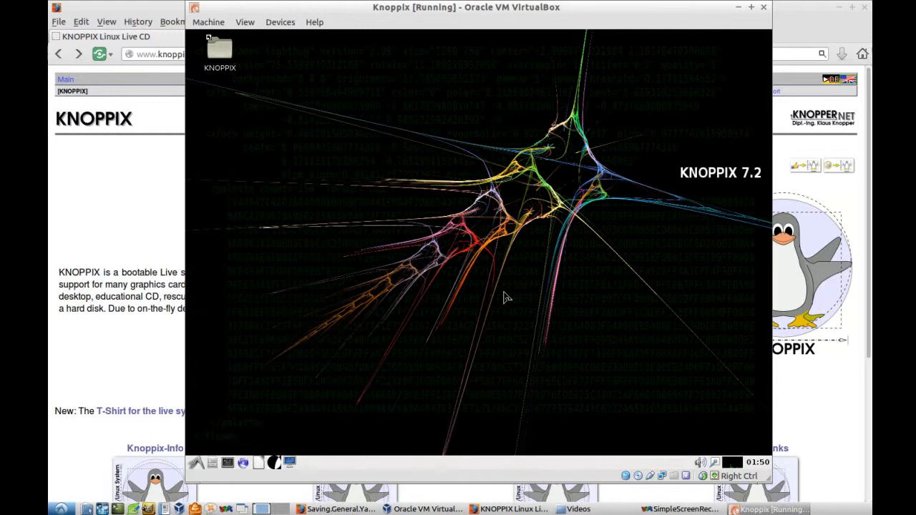
mouse_move(242, 424)
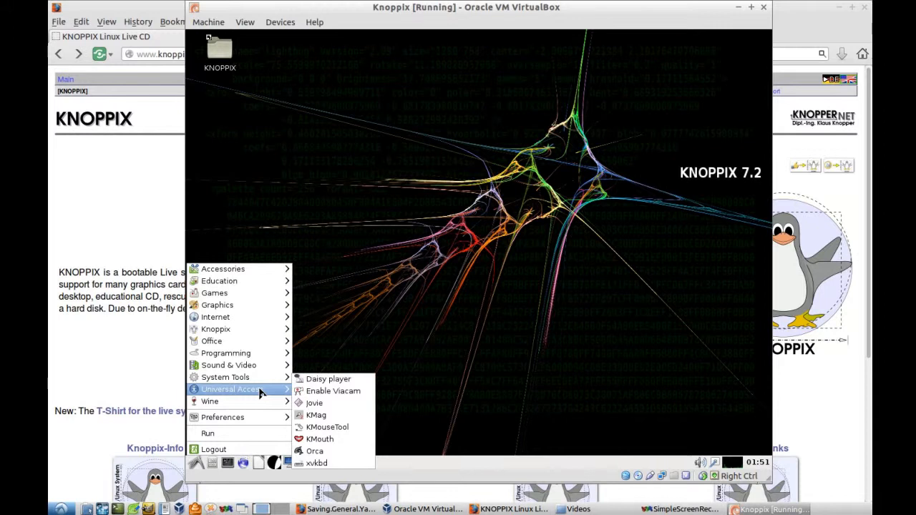
Show the Knoppix system tools submenu in the LXDE start menu
click(484, 200)
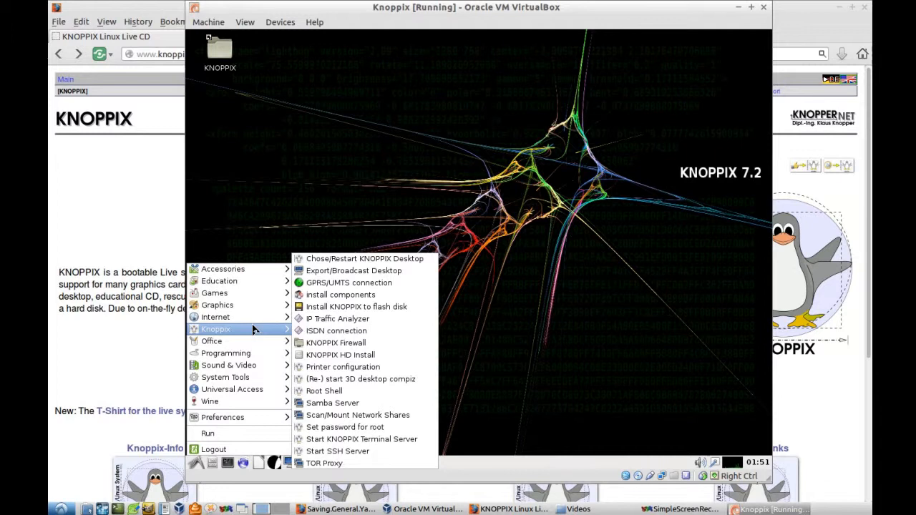
Restart the KNOPPIX desktop into KDE via Choose/Restart KNOPPIX Desktop
click(680, 223)
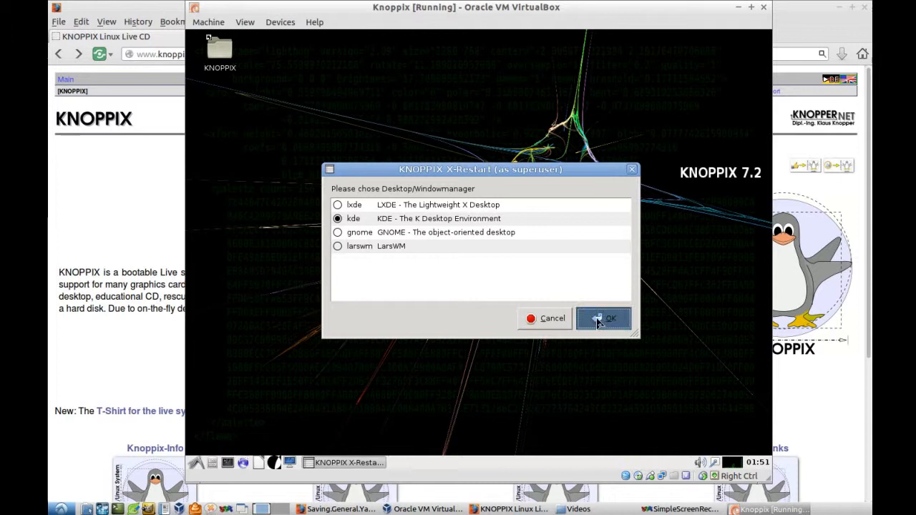
click(610, 318)
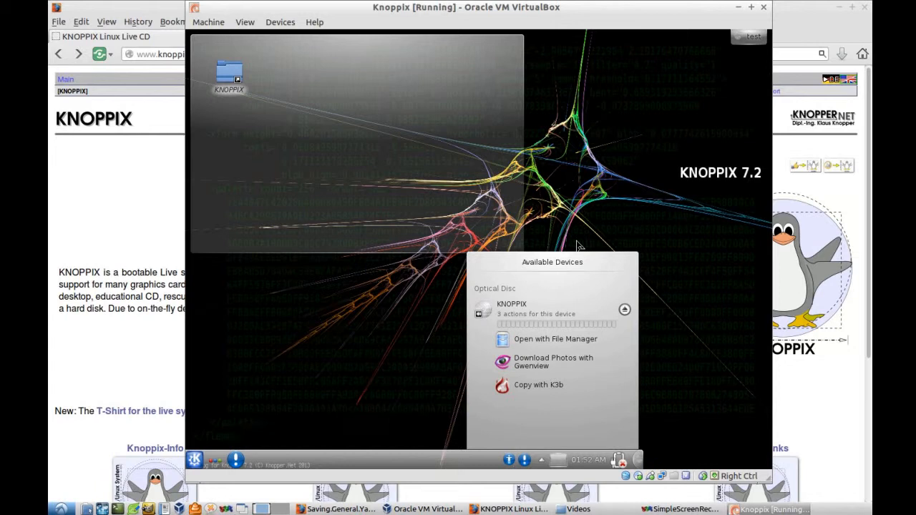
From the KDE Kickoff launcher, start Choose/Restart KNOPPIX Desktop with gnome selected
click(194, 461)
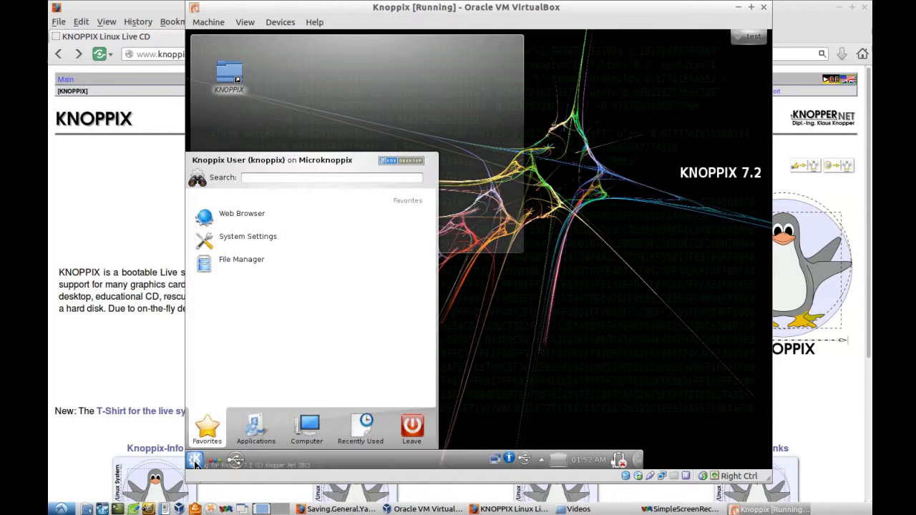
click(254, 427)
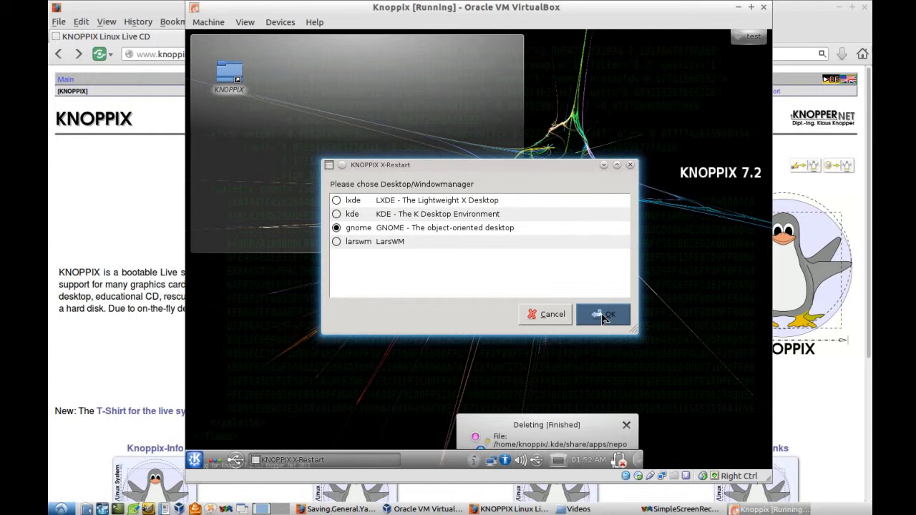
Confirm the X-Restart dialog and restart the X server into the GNOME desktop
click(610, 315)
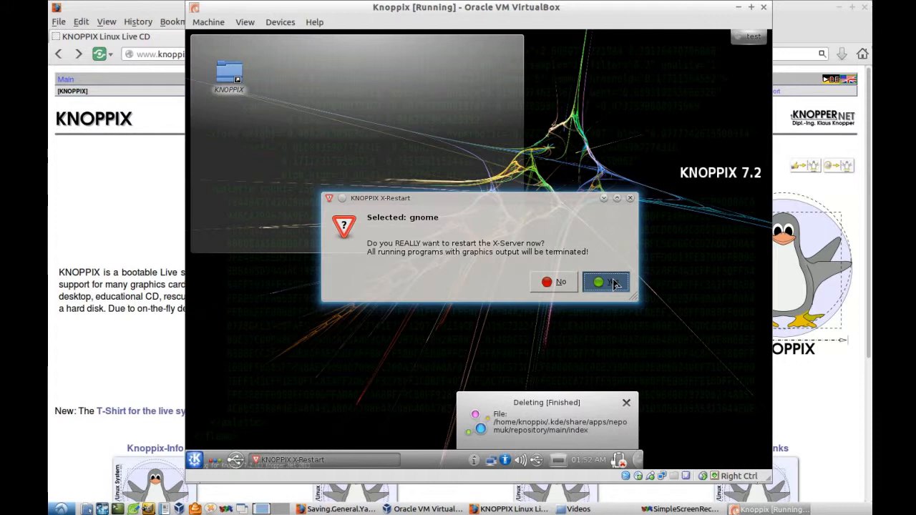
click(608, 282)
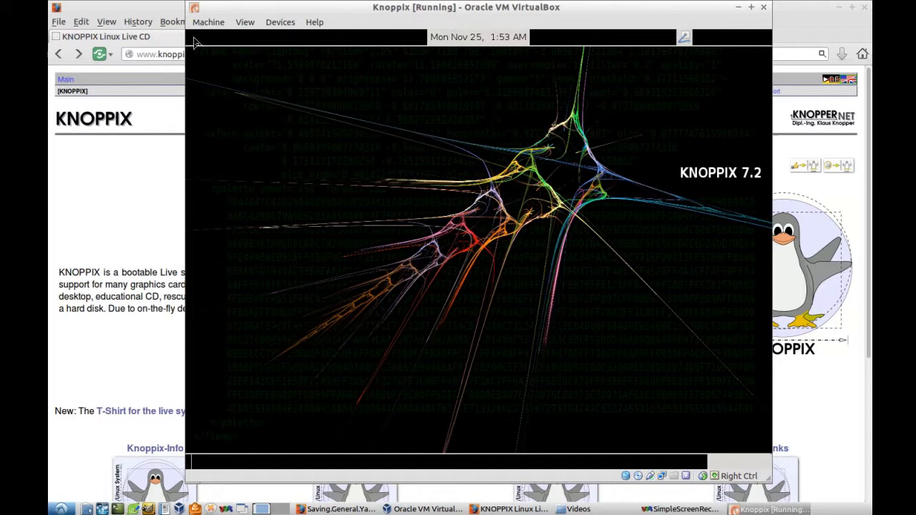
Browse the GNOME user and Places menus, then show Applications with Accessories listed
click(737, 37)
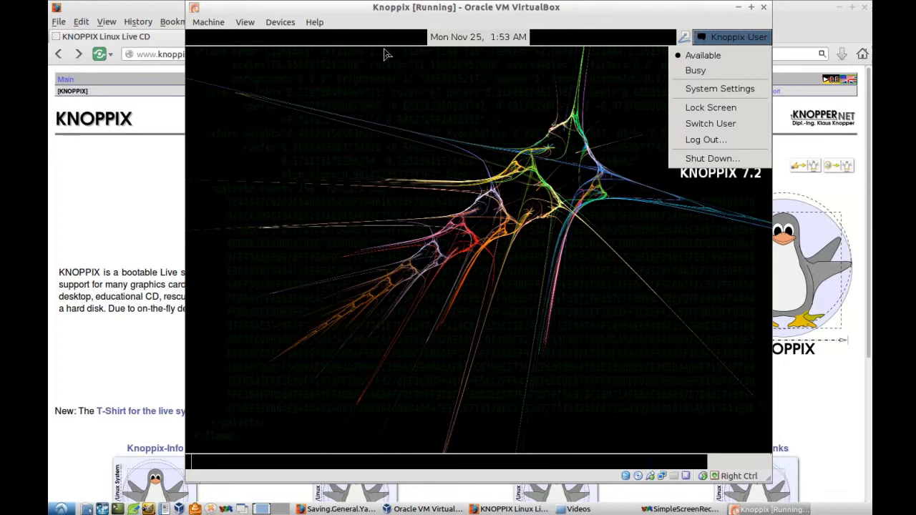
click(259, 37)
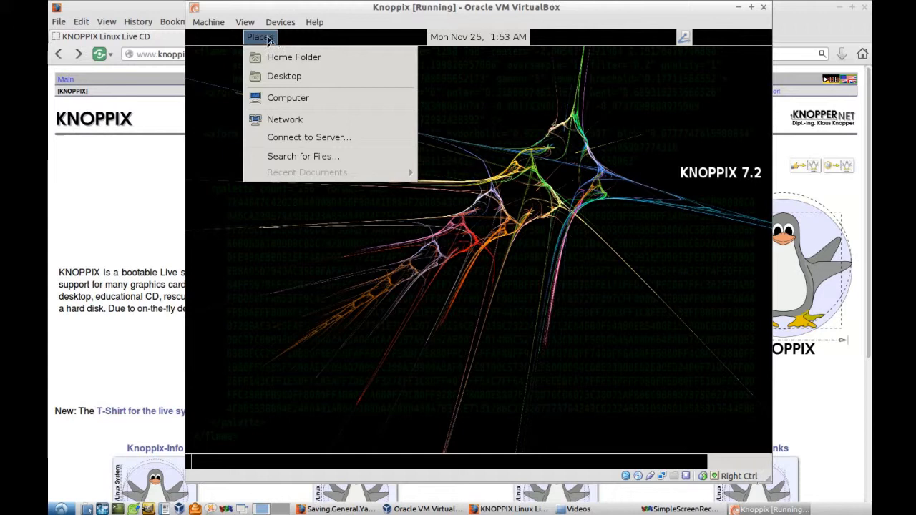
click(215, 37)
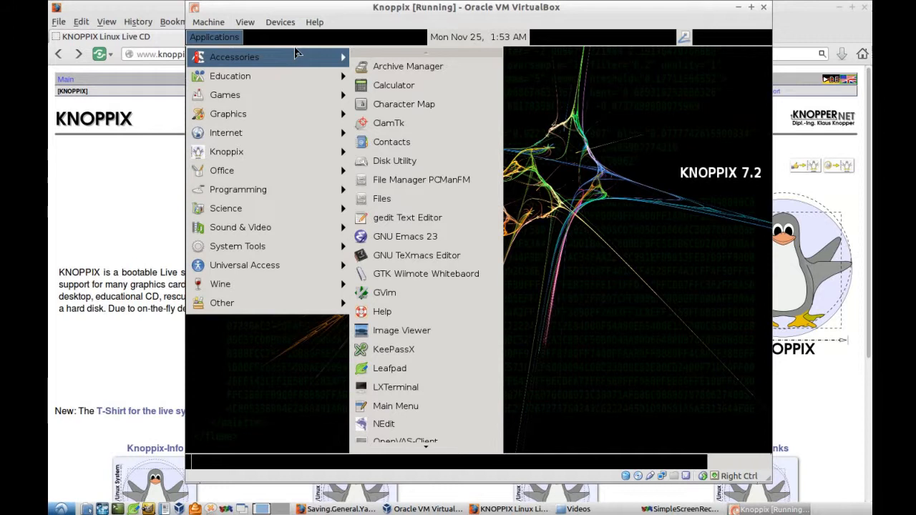
mouse_move(401, 331)
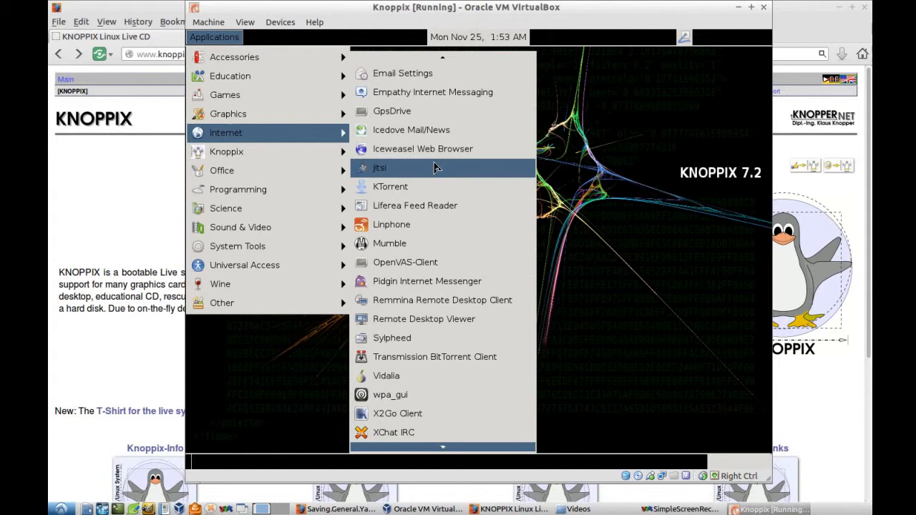
mouse_move(455, 301)
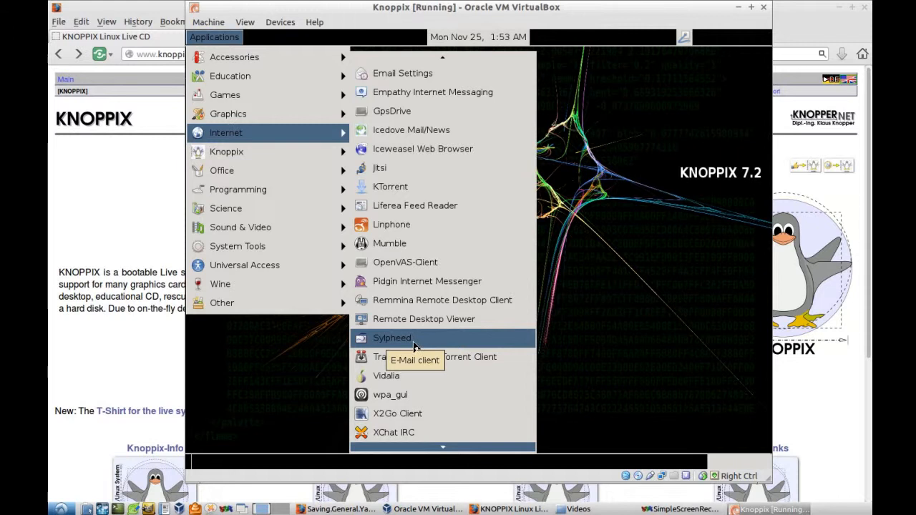
mouse_move(431, 112)
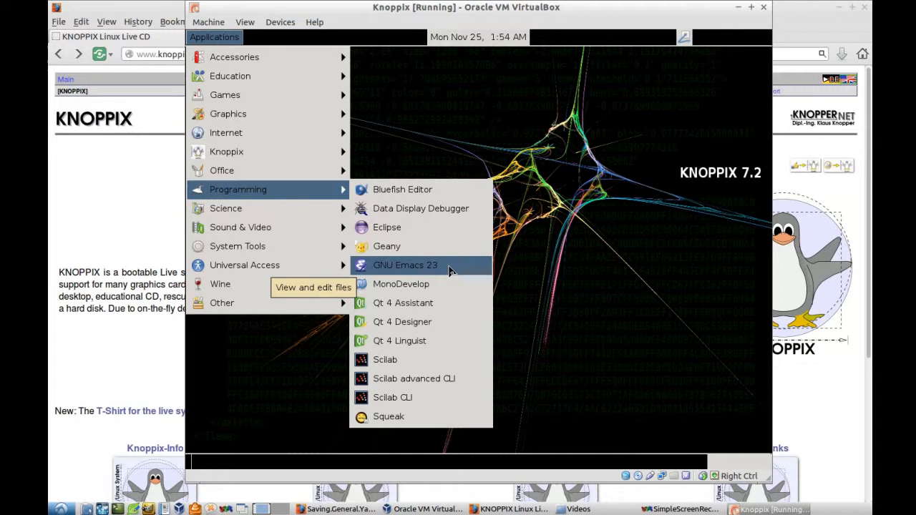
mouse_move(415, 341)
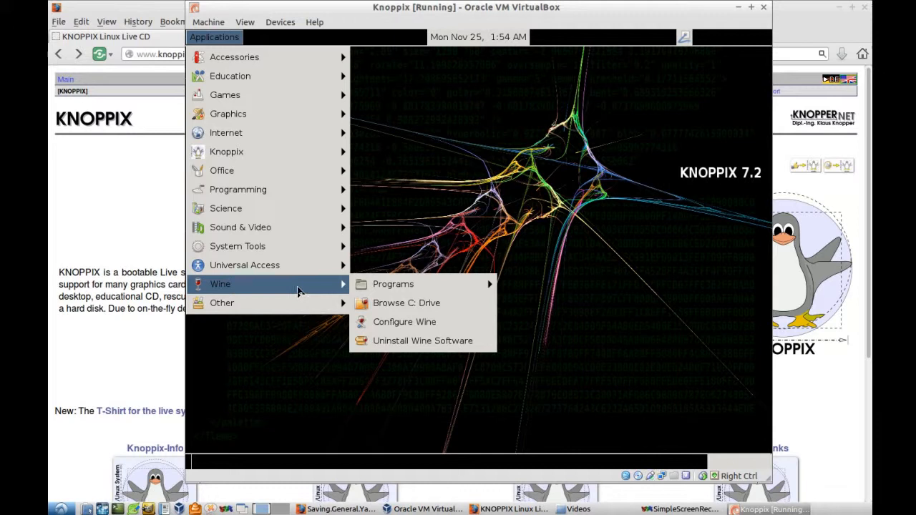
mouse_move(410, 284)
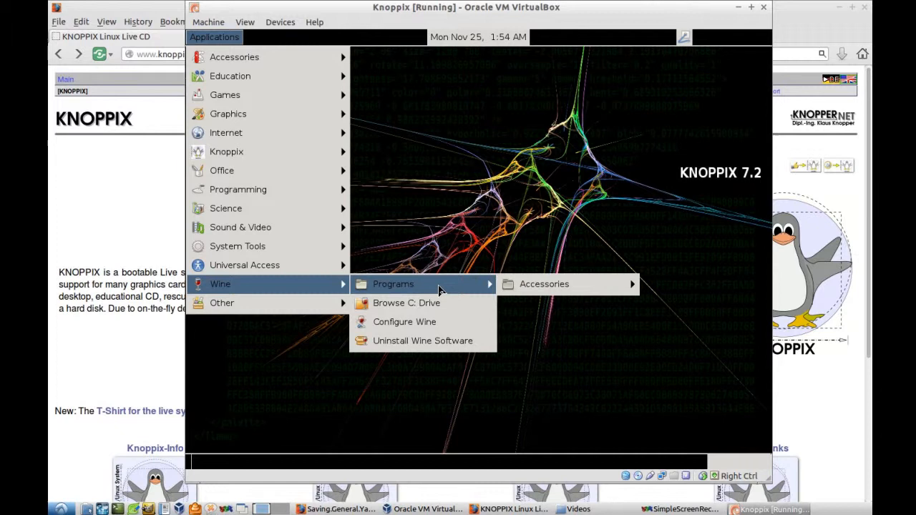
Open the Knoppix User menu with its log out and shut down options
click(733, 38)
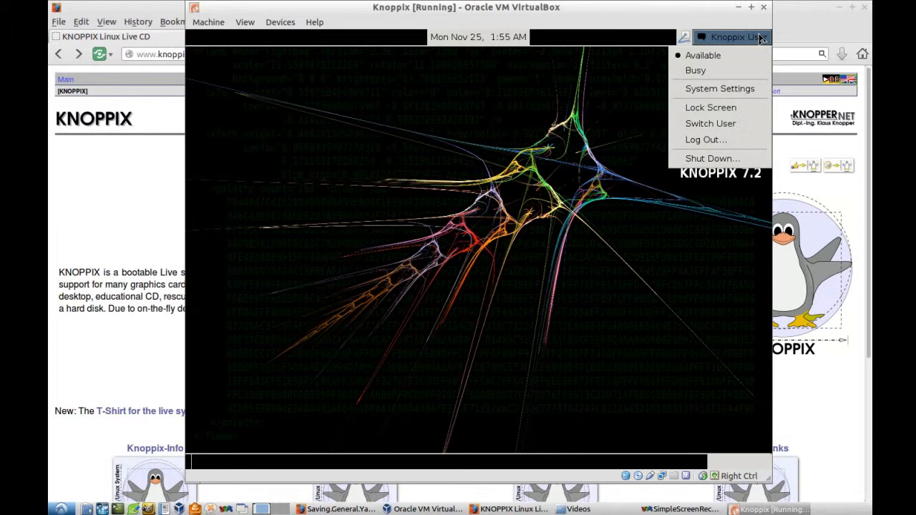